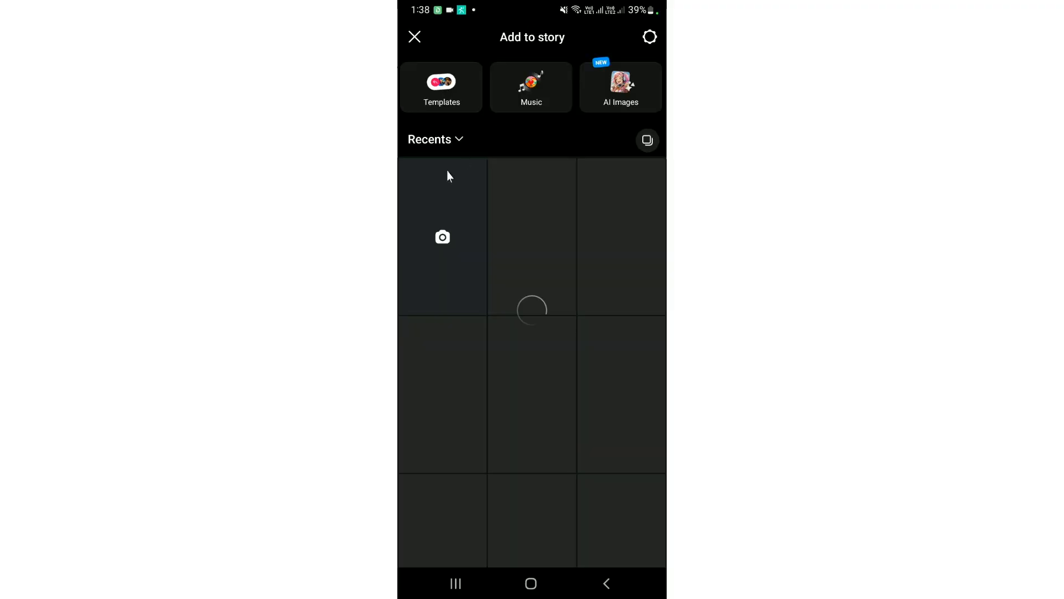
# Start a text-only story from the story camera so the font chips appear
pyautogui.click(442, 237)
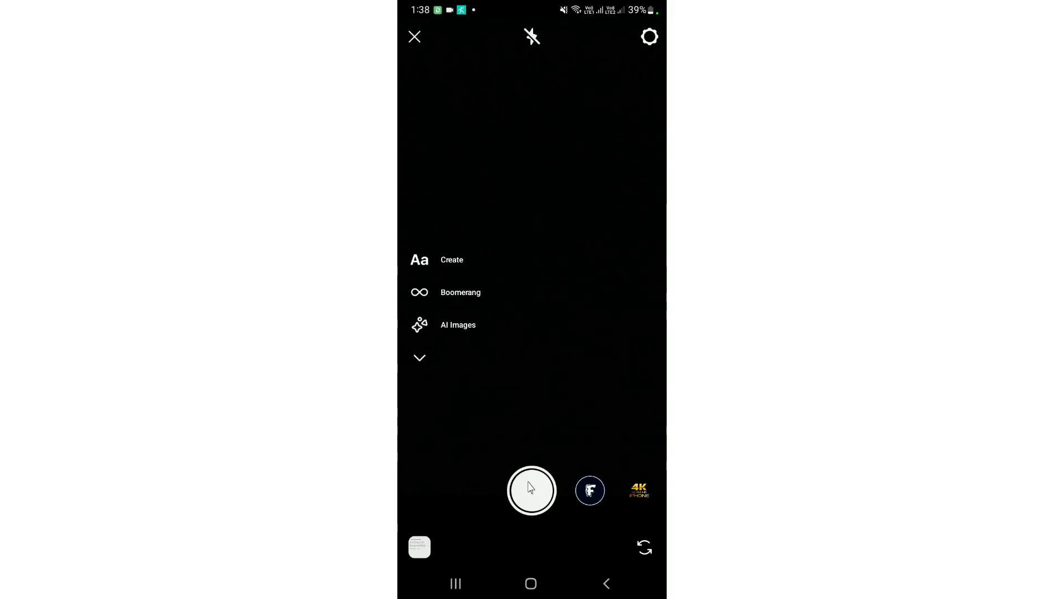
pyautogui.click(452, 260)
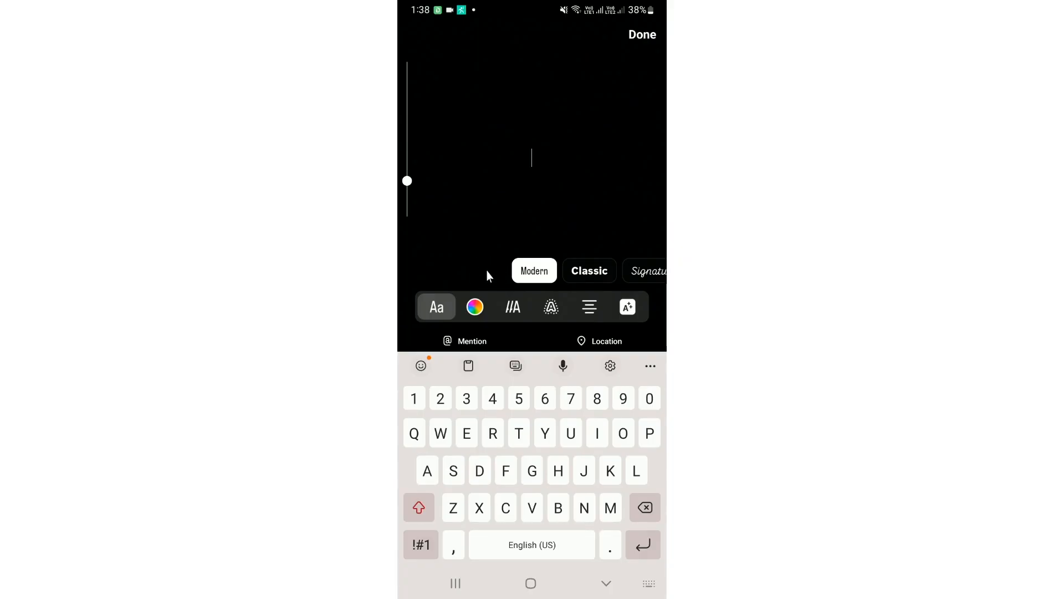
# Cycle through the story fonts (Typewriter, Strong, Directional, Literature), then exit the editor to the profile
pyautogui.click(589, 271)
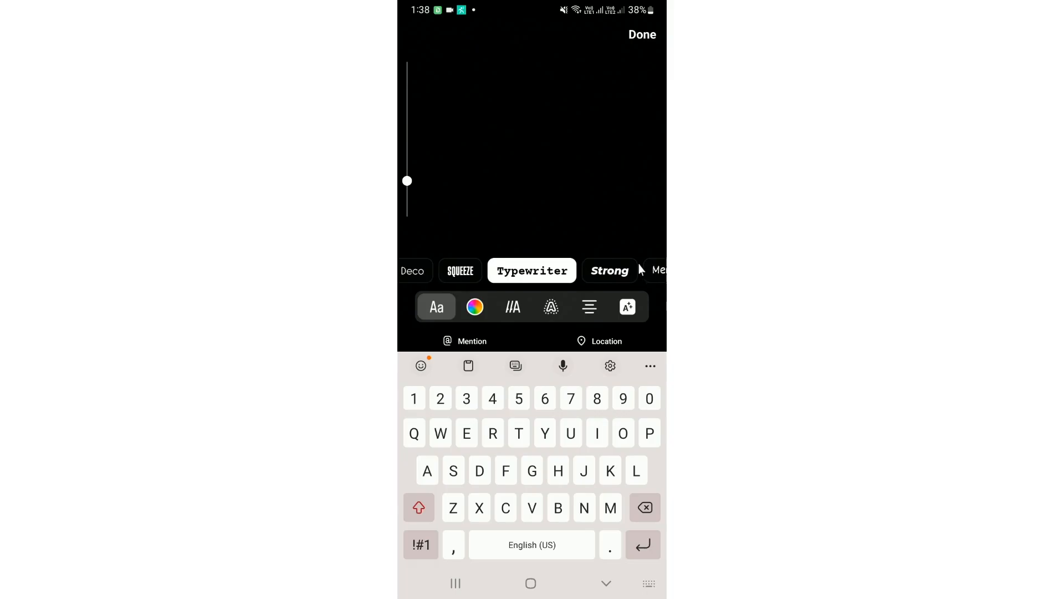
pyautogui.hscroll(-3)
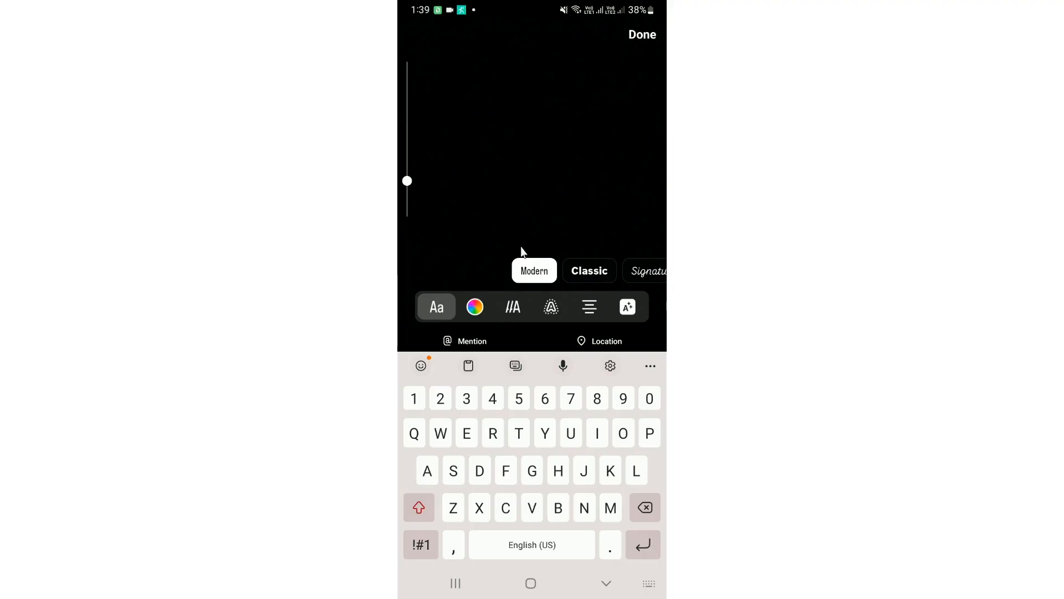
pyautogui.hscroll(-3)
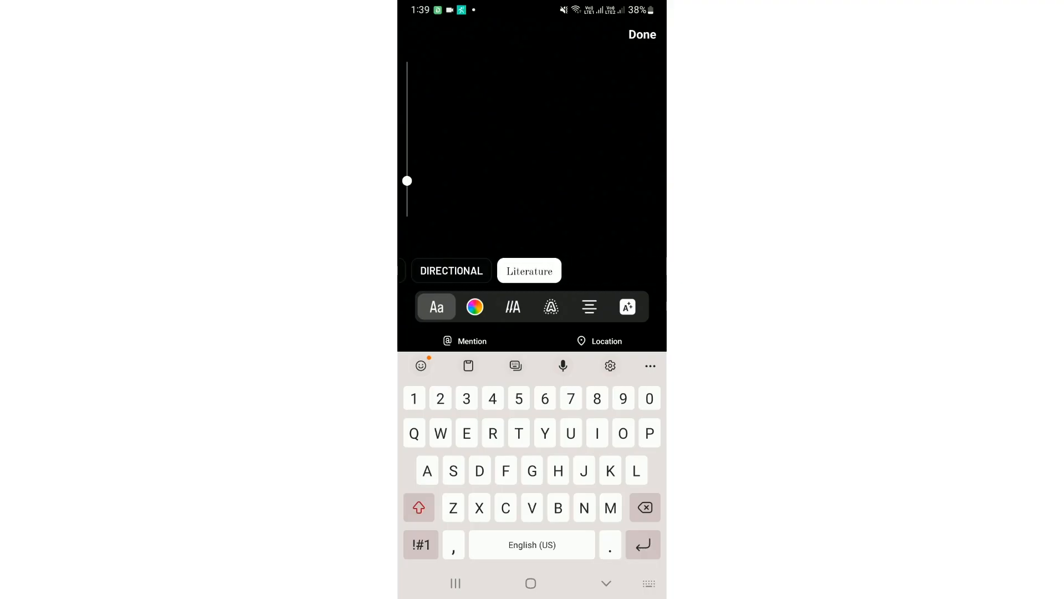
pyautogui.hscroll(-3)
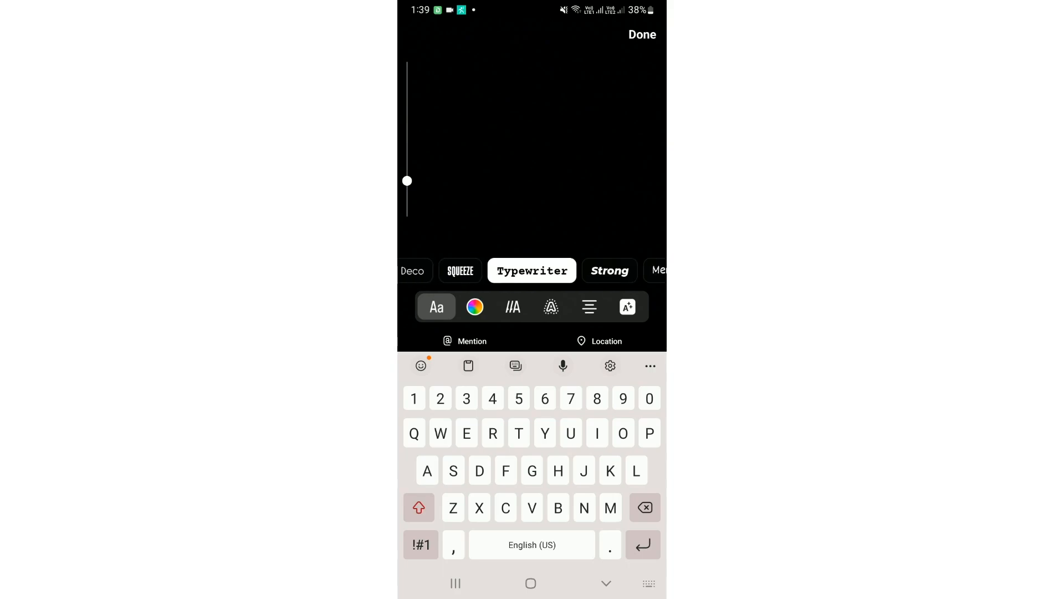
pyautogui.click(642, 35)
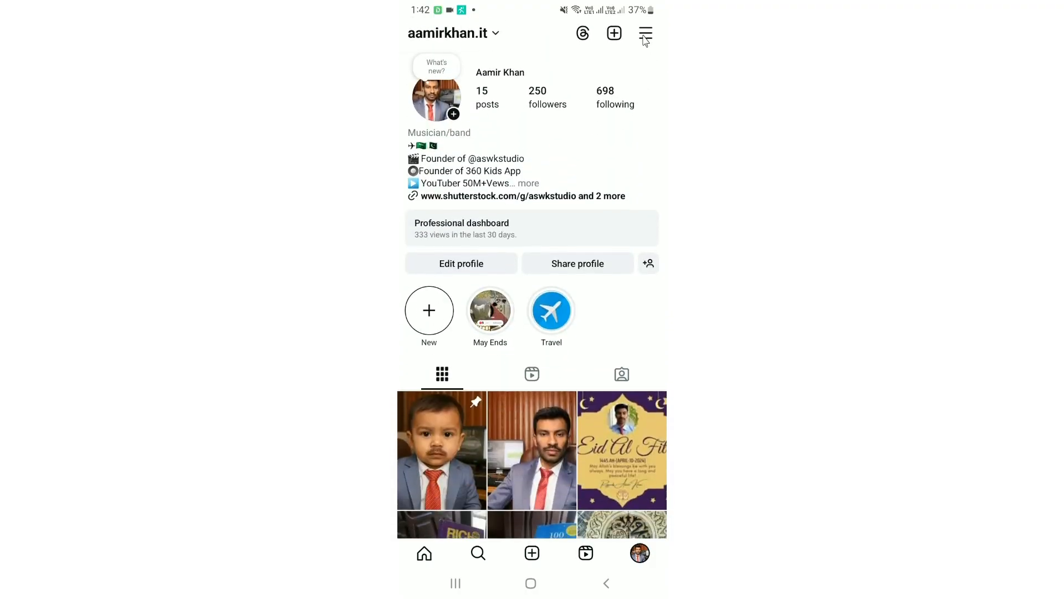
# Reach Help from the Settings and activity menu
pyautogui.click(645, 32)
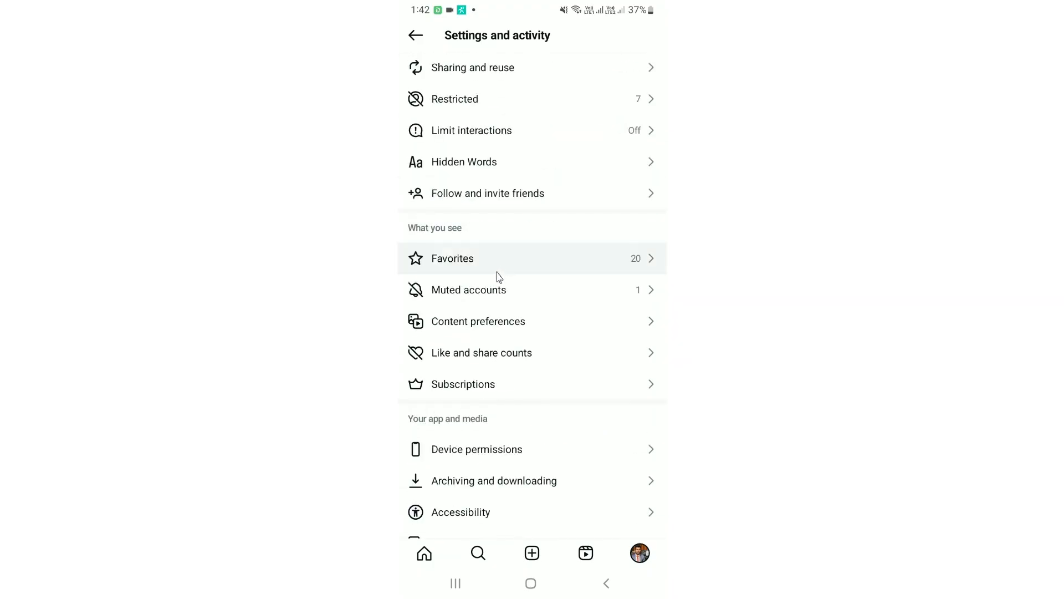
pyautogui.scroll(-3)
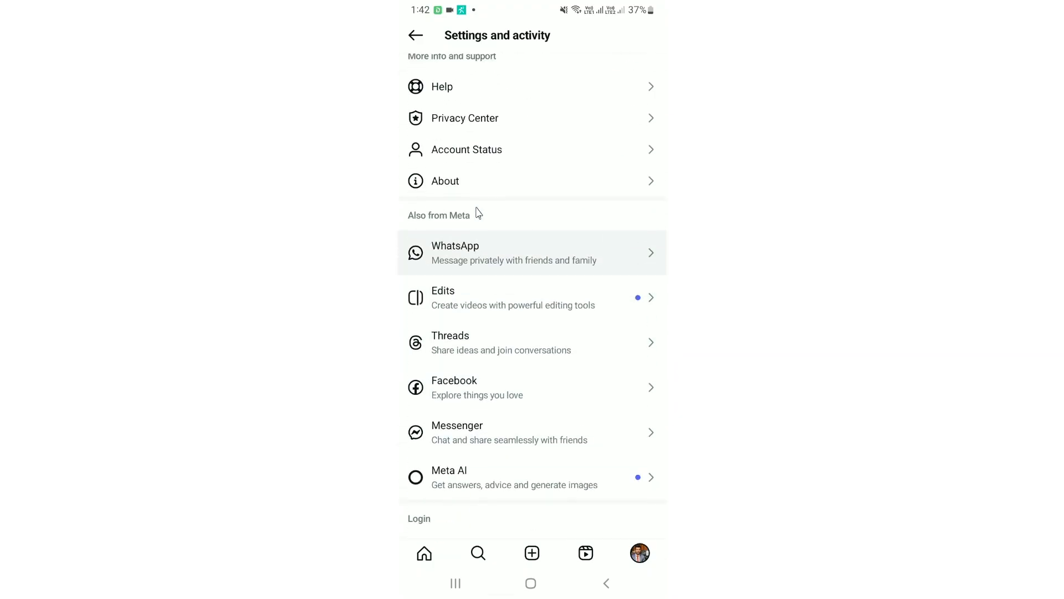
pyautogui.scroll(-3)
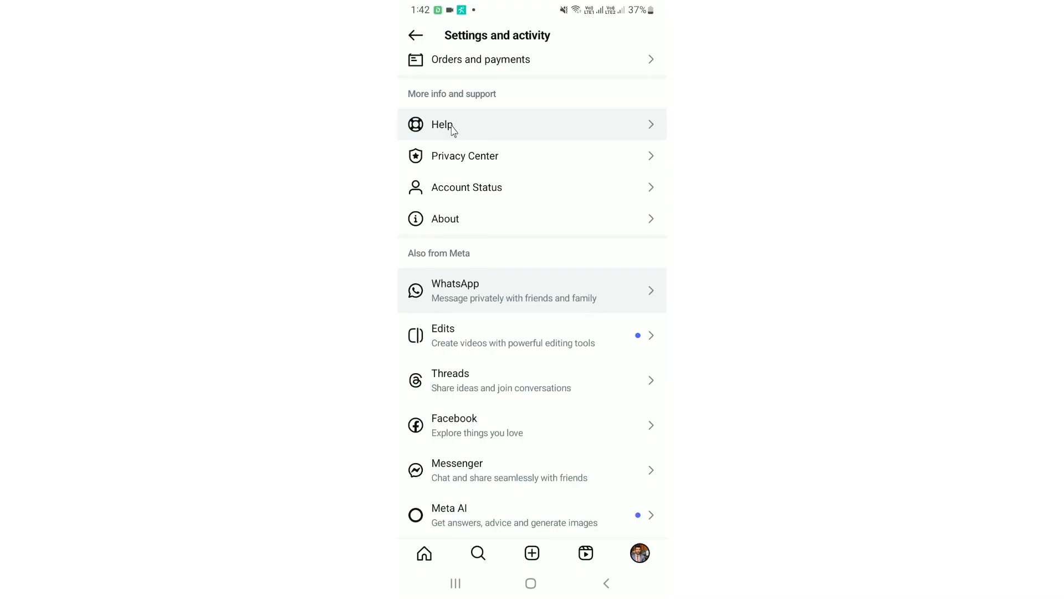
pyautogui.click(442, 124)
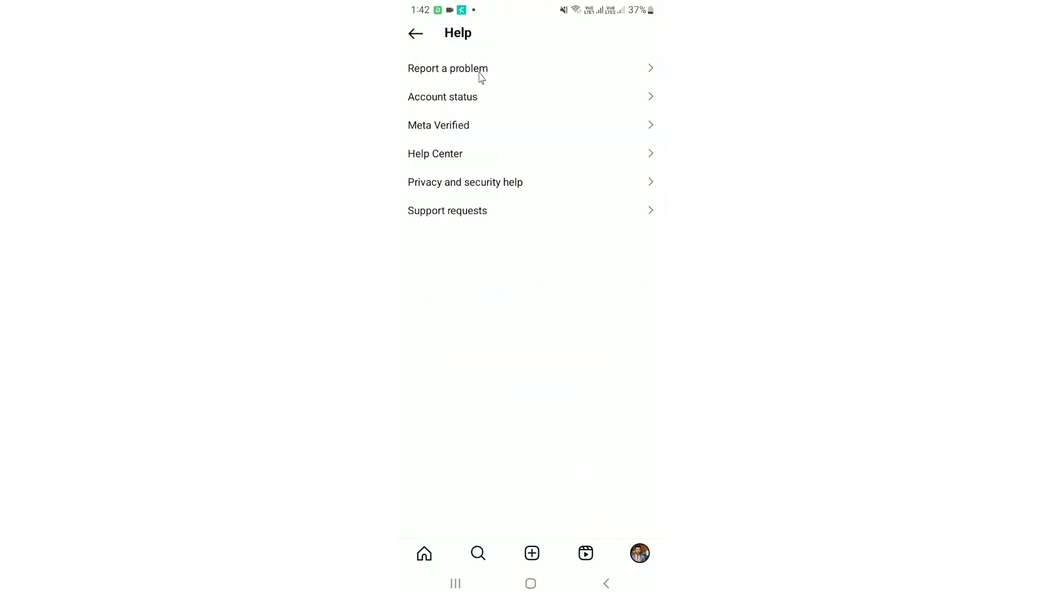
# Begin Report a problem, reaching the logs and diagnostics question
pyautogui.click(448, 68)
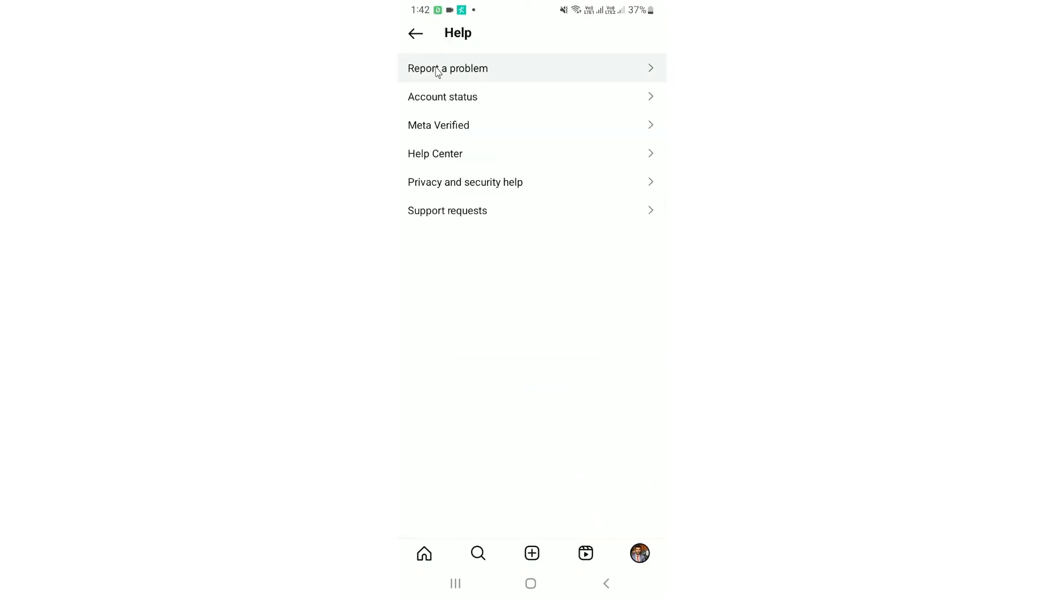
pyautogui.click(448, 67)
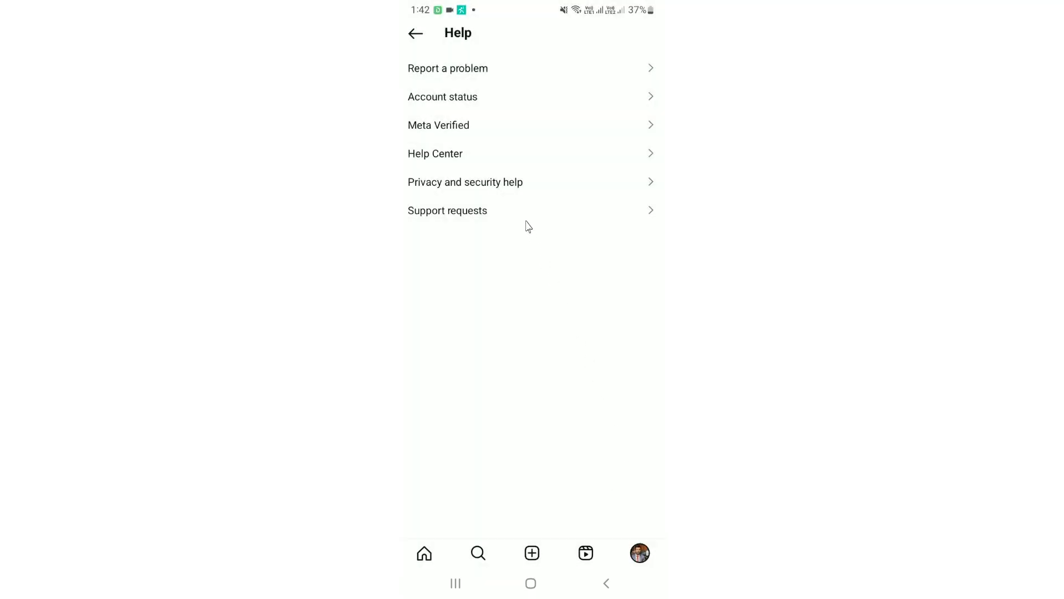
pyautogui.click(446, 68)
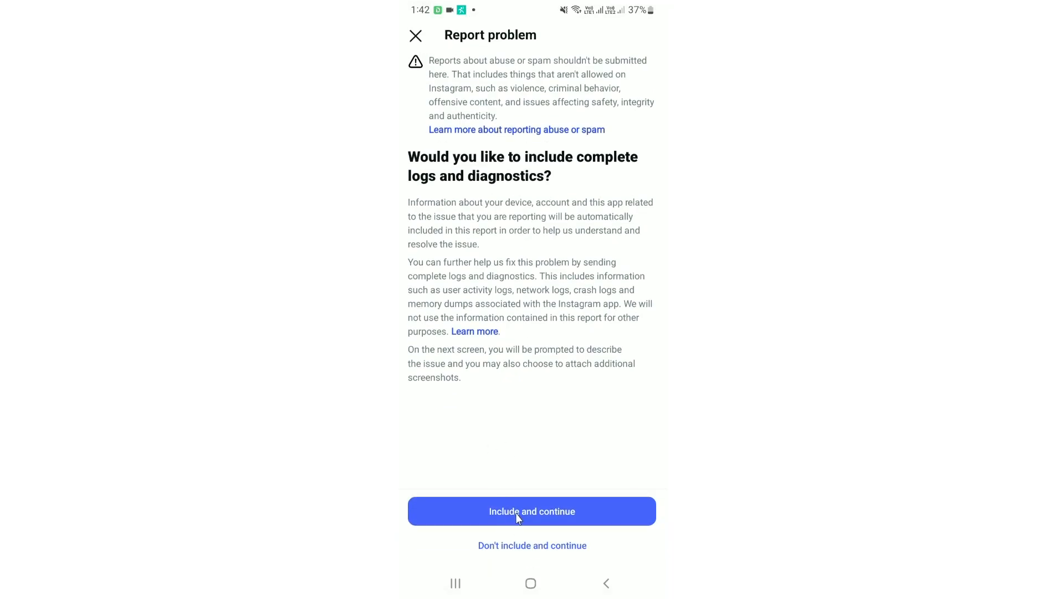
# Include logs and diagnostics and move to the problem description box
pyautogui.click(531, 509)
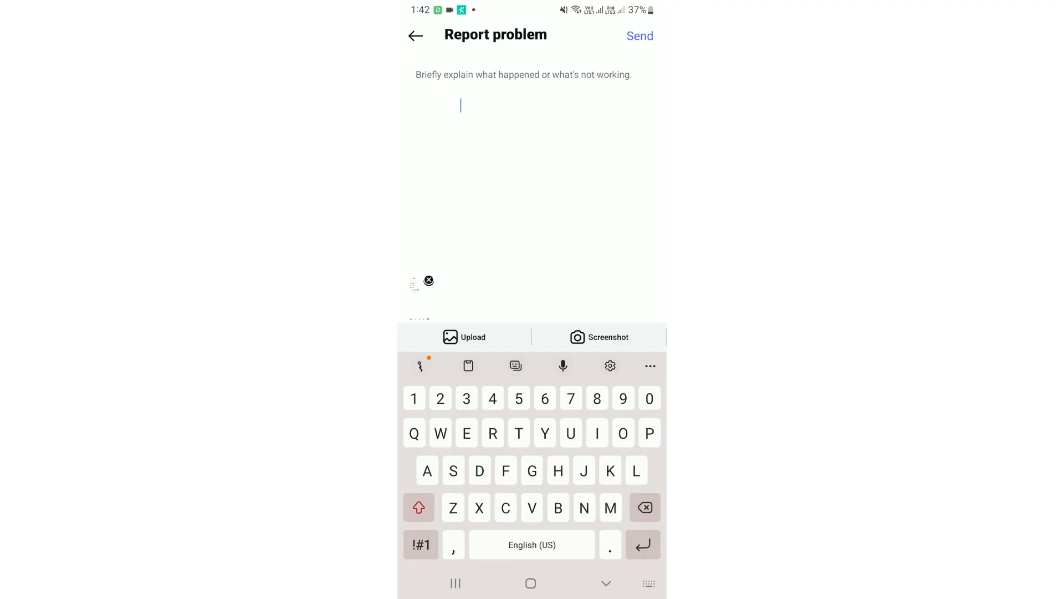
pyautogui.click(421, 365)
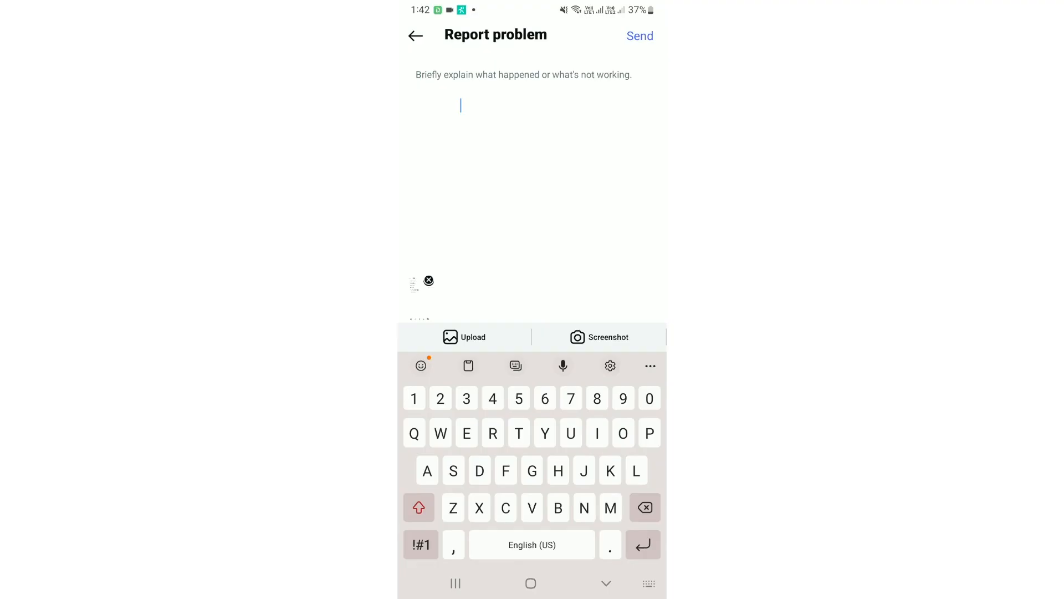
pyautogui.click(461, 105)
pyautogui.write('Iam not able to find new')
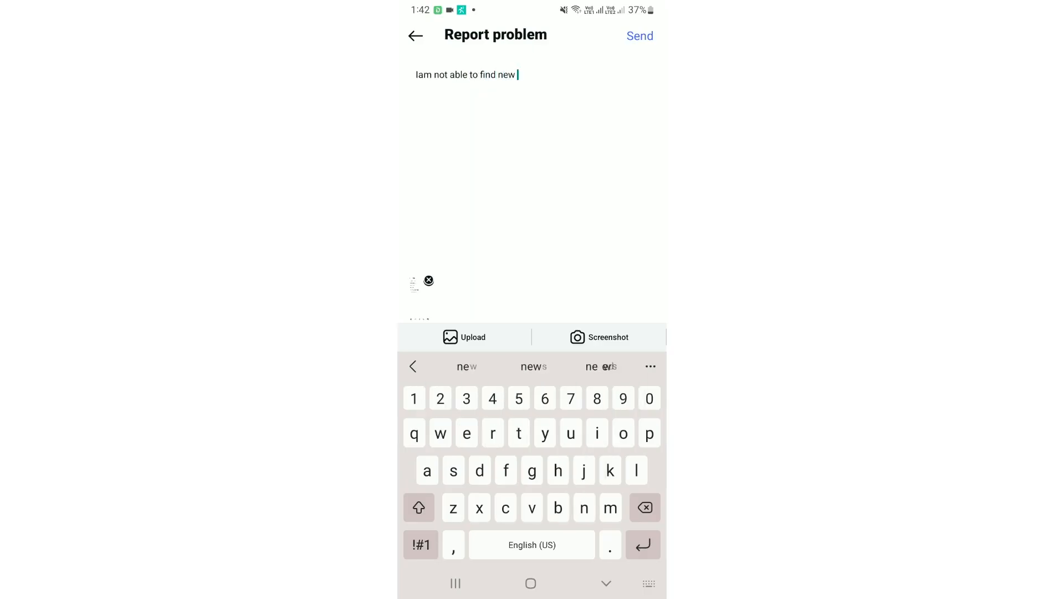
# Write 'Rosalie fonts please give me this new fonts soon' and send the report
pyautogui.write('Rosalie fonts')
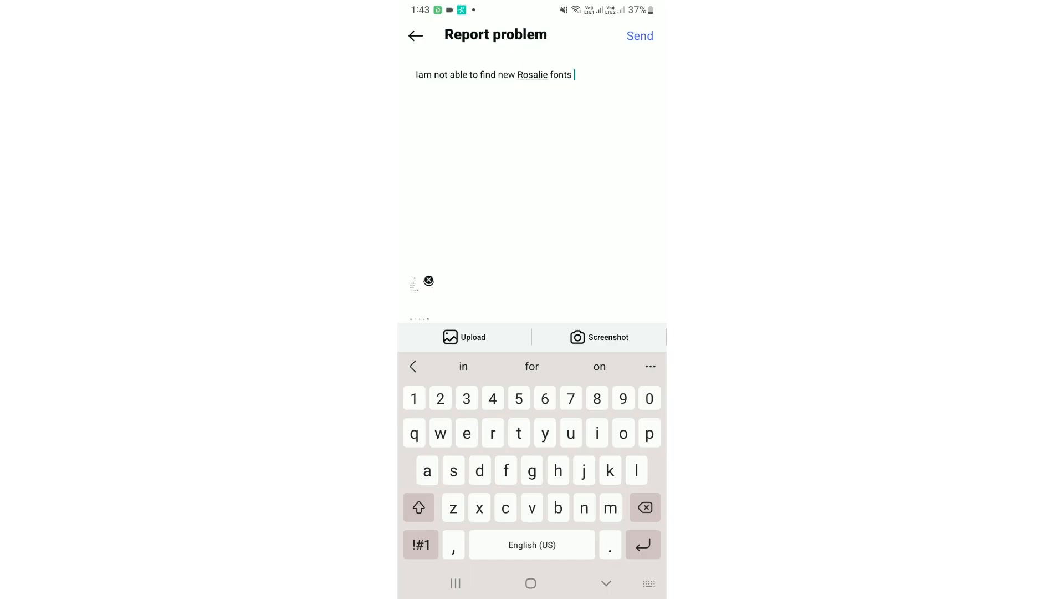
pyautogui.write('please give me this new')
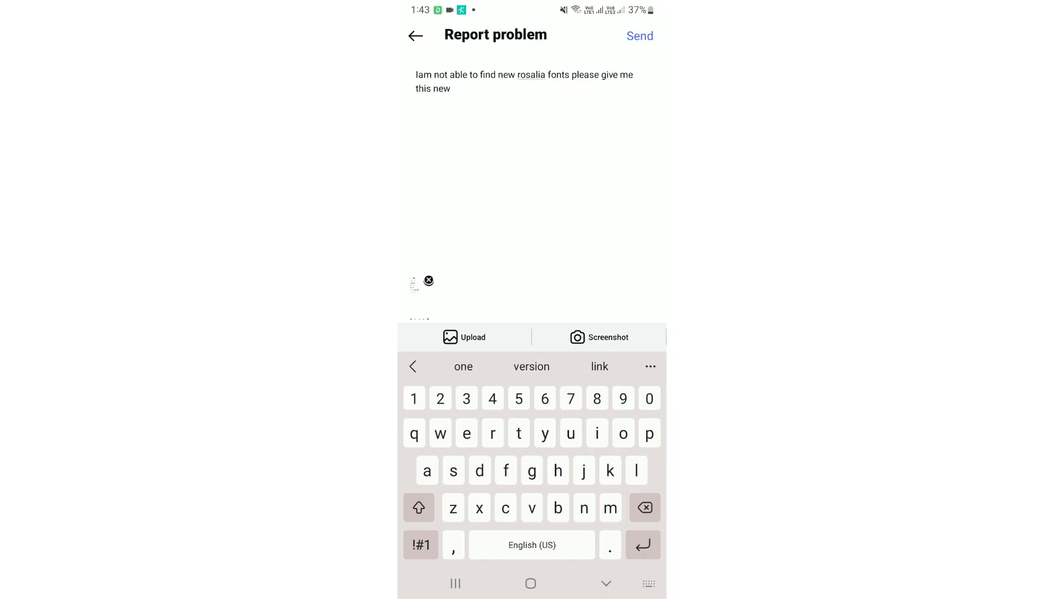
pyautogui.write('fonts soon')
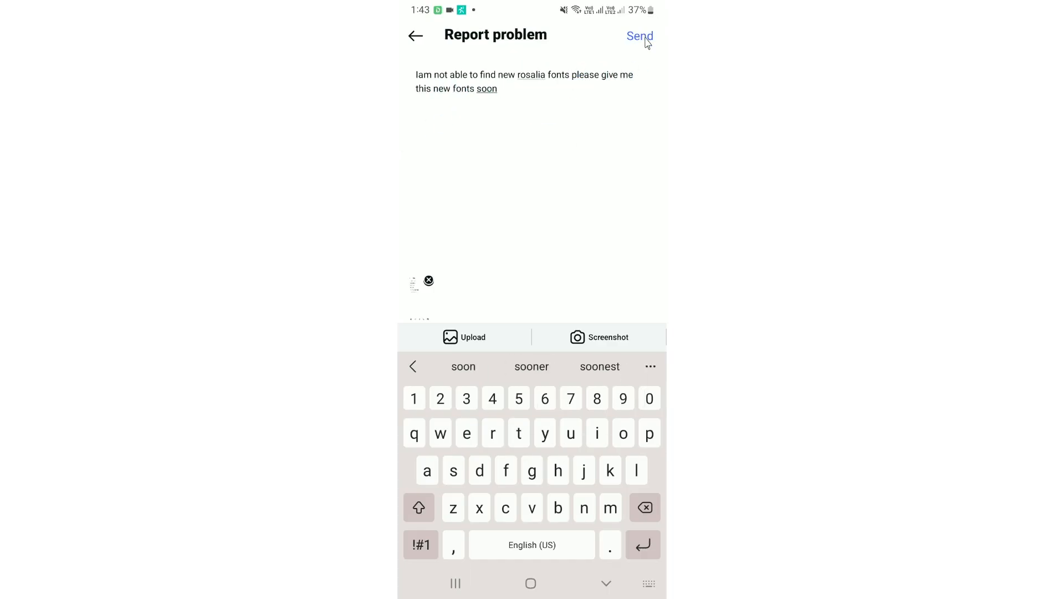
pyautogui.click(638, 36)
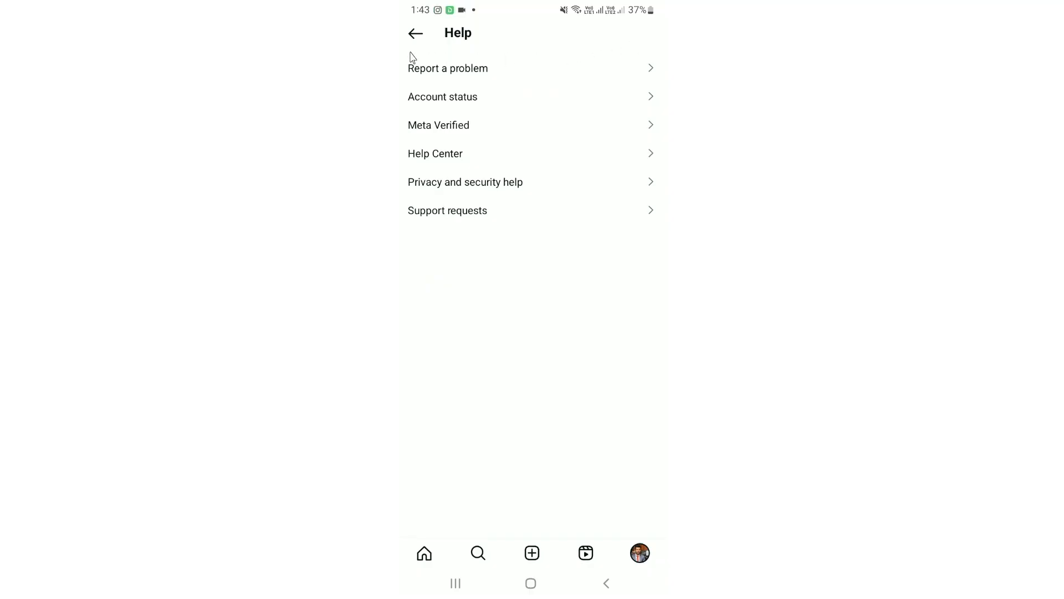
pyautogui.moveTo(480, 216)
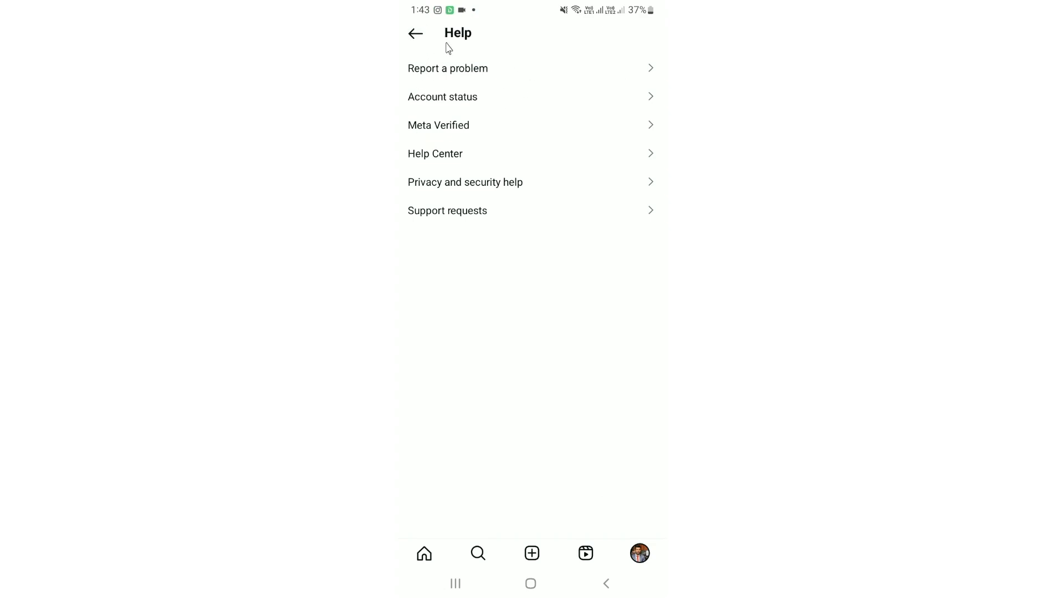
pyautogui.moveTo(440, 62)
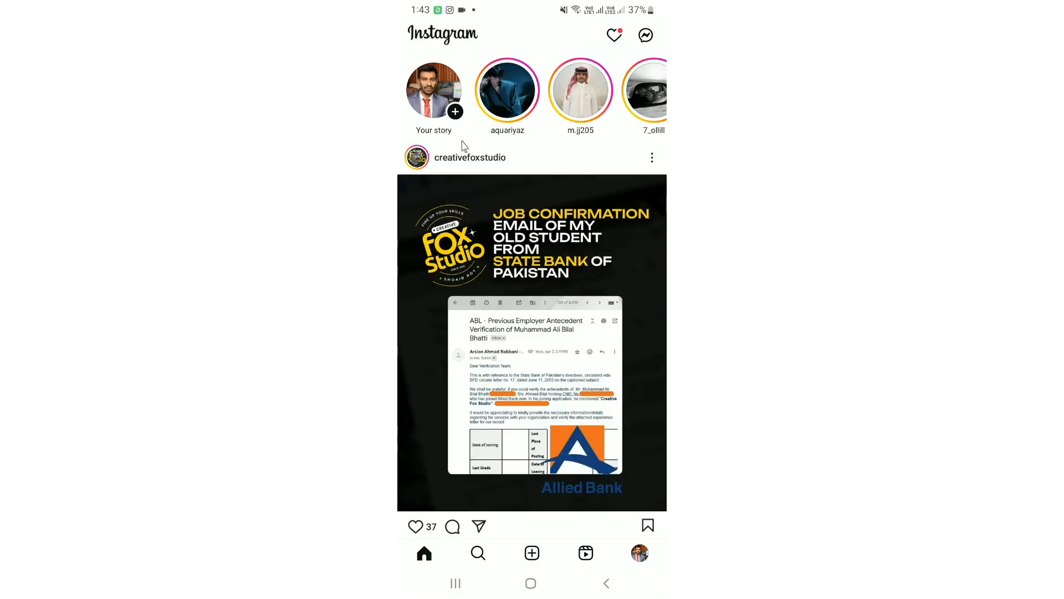
pyautogui.scroll(-3)
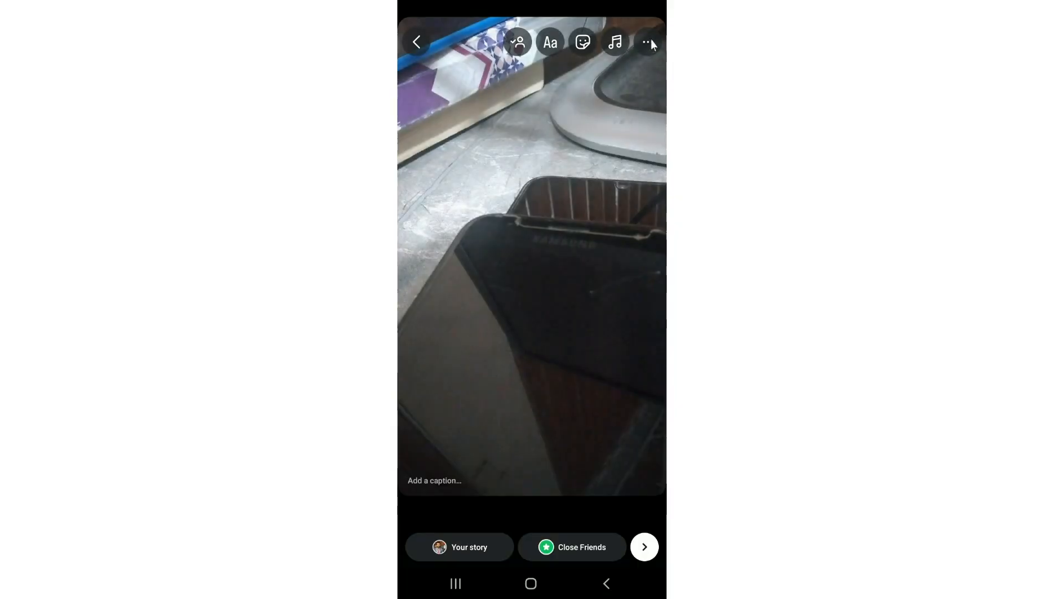
pyautogui.moveTo(418, 42)
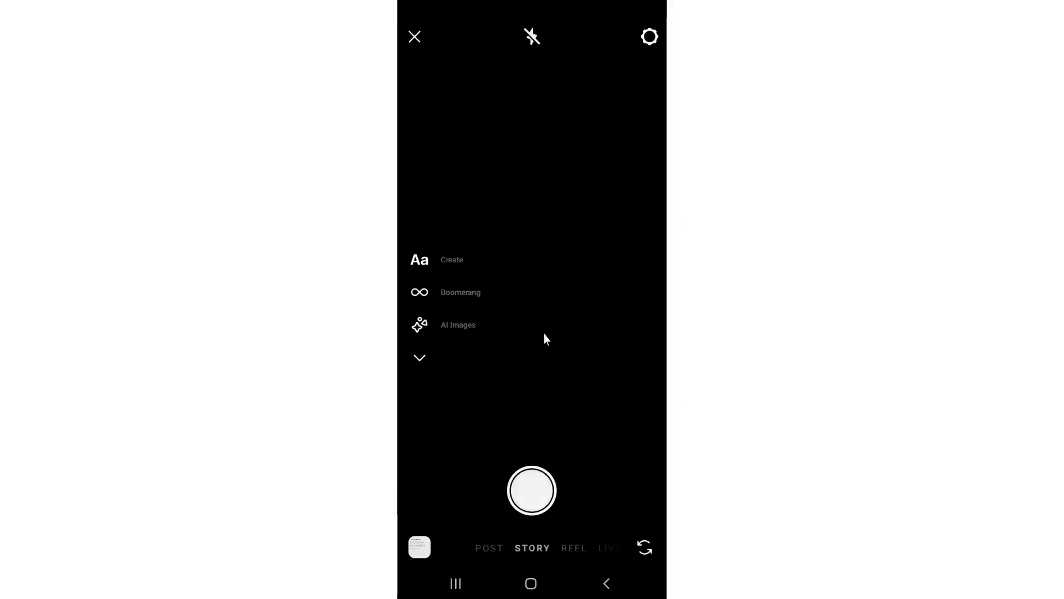
pyautogui.click(413, 37)
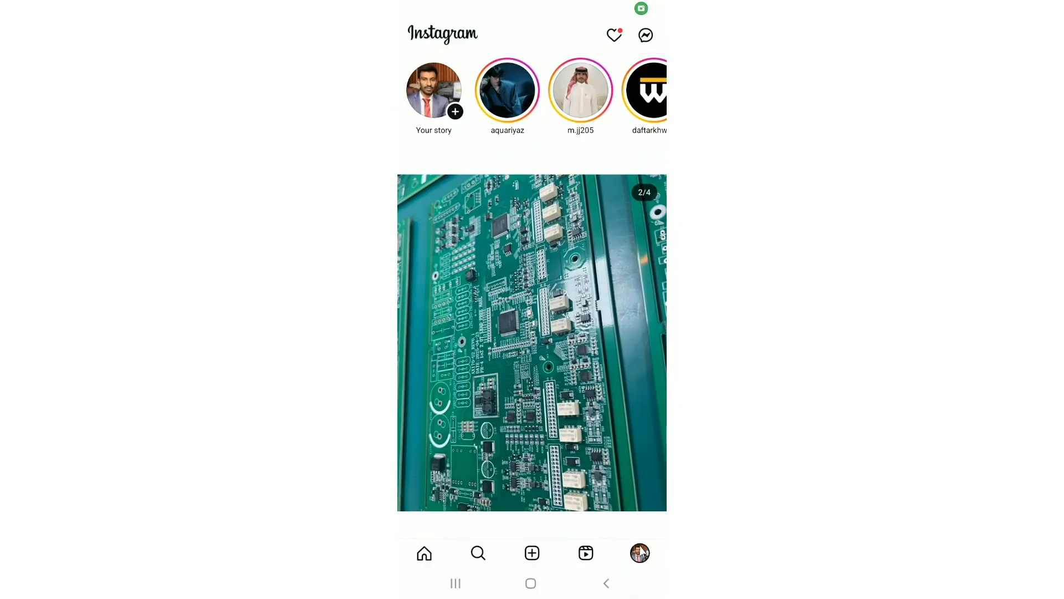